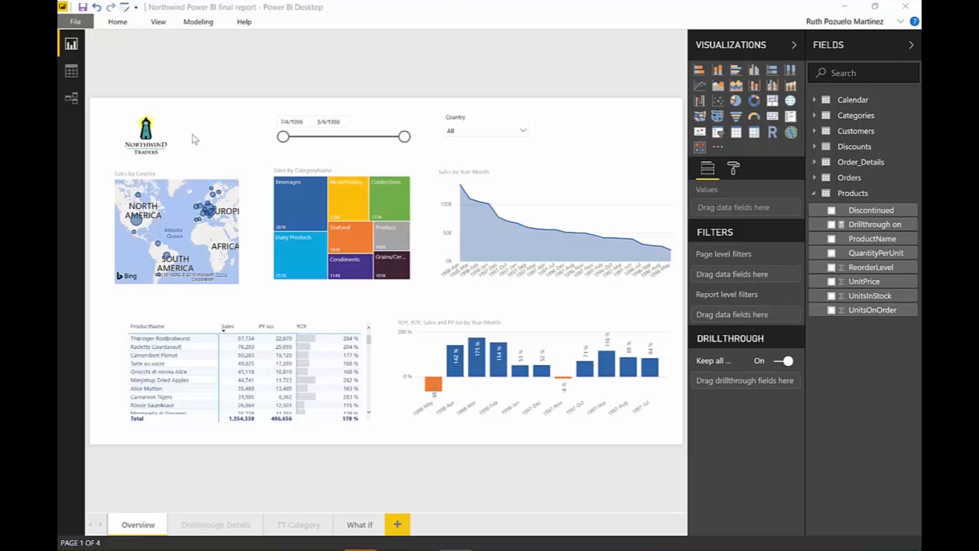
{"action": "mouse_move", "coordinate": [223, 133]}
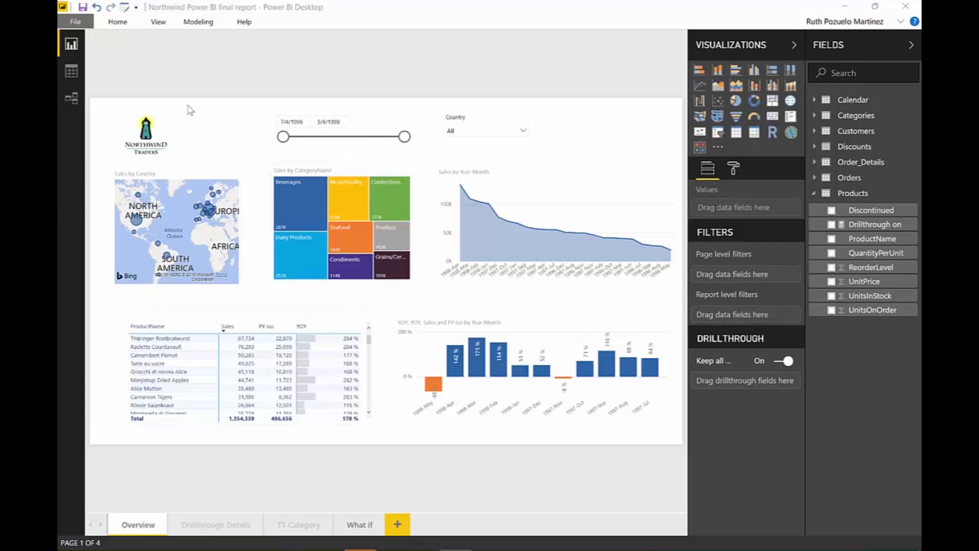
{"action": "mouse_move", "coordinate": [311, 246]}
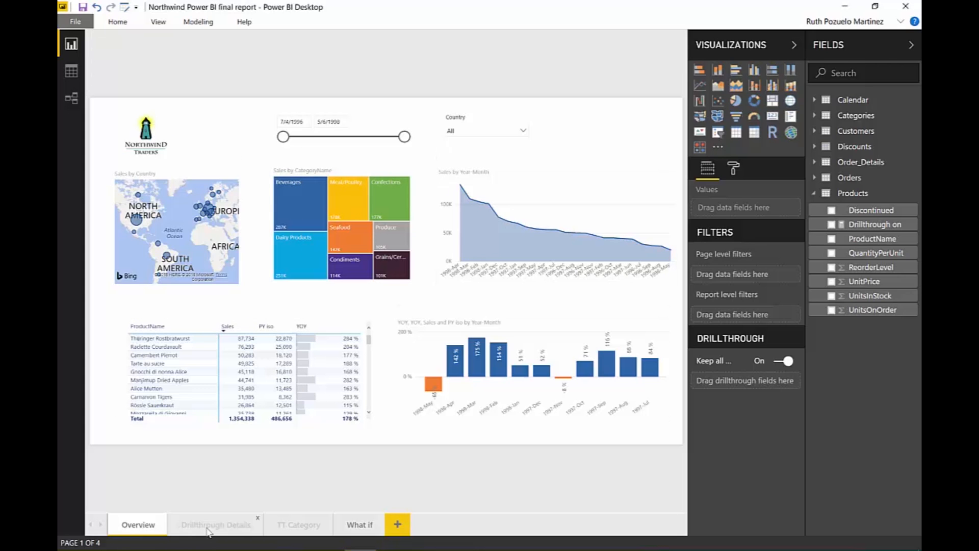
View the Drillthrough Details page, then return to Overview.
{"action": "left_click", "coordinate": [215, 525]}
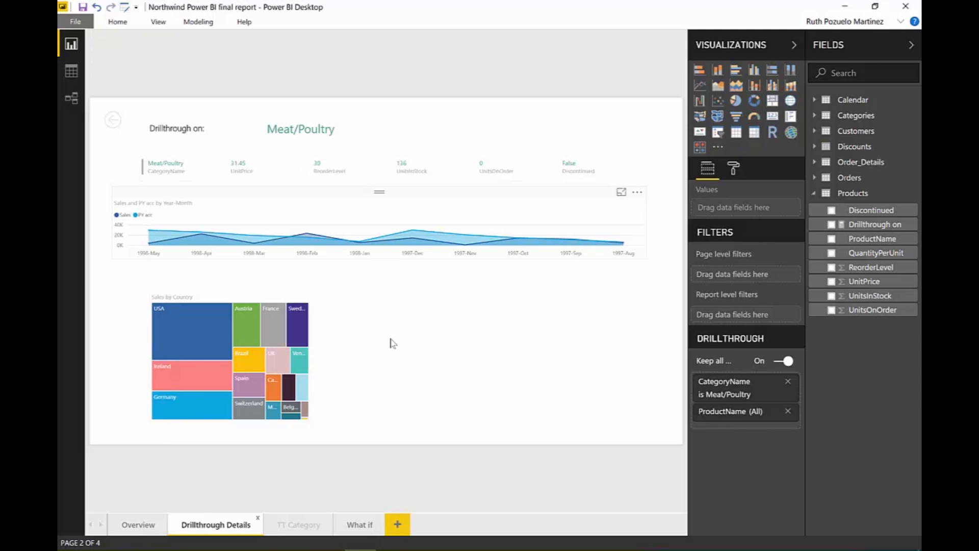
{"action": "mouse_move", "coordinate": [523, 284]}
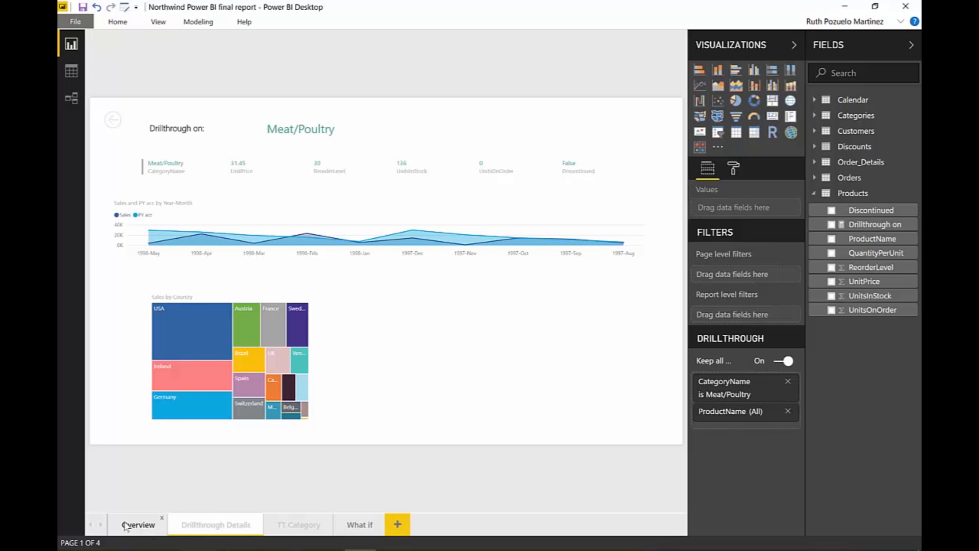
{"action": "left_click", "coordinate": [138, 524]}
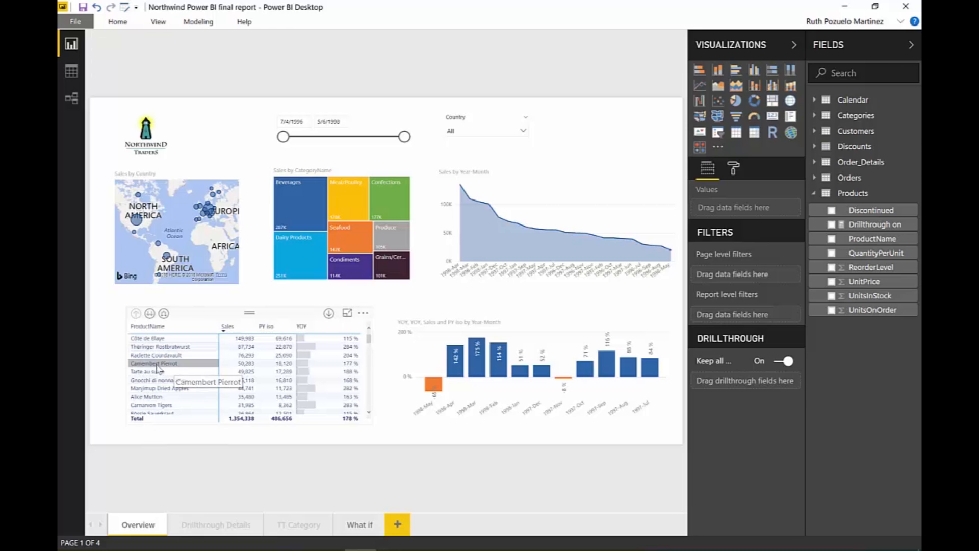
Drill through on Camembert Pierrot to see its Dairy Products details, then return to Overview.
{"action": "right_click", "coordinate": [153, 363]}
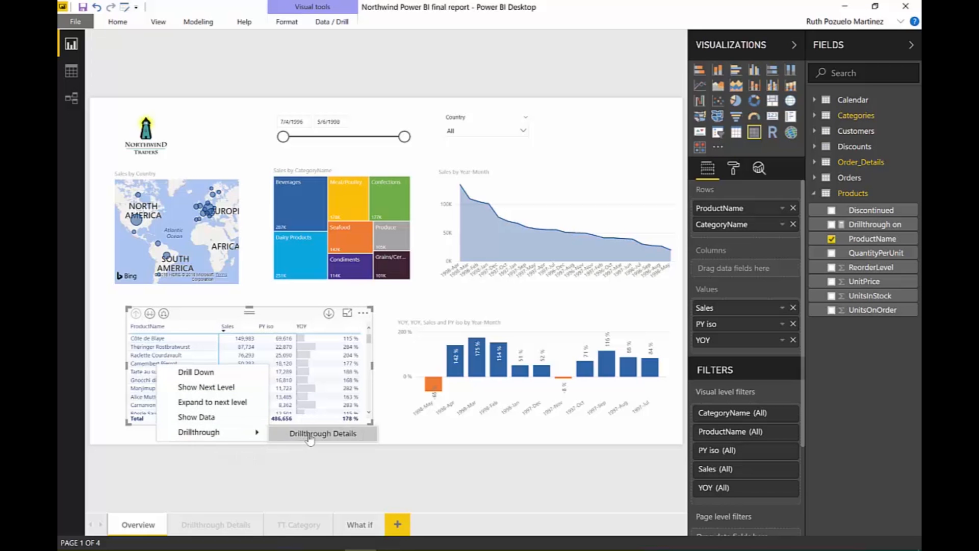
{"action": "left_click", "coordinate": [322, 433]}
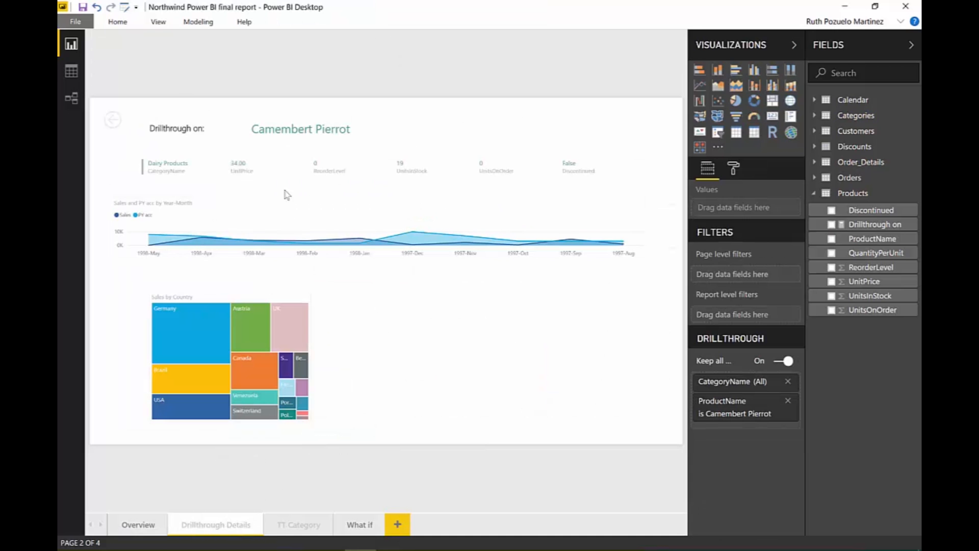
{"action": "mouse_move", "coordinate": [310, 128]}
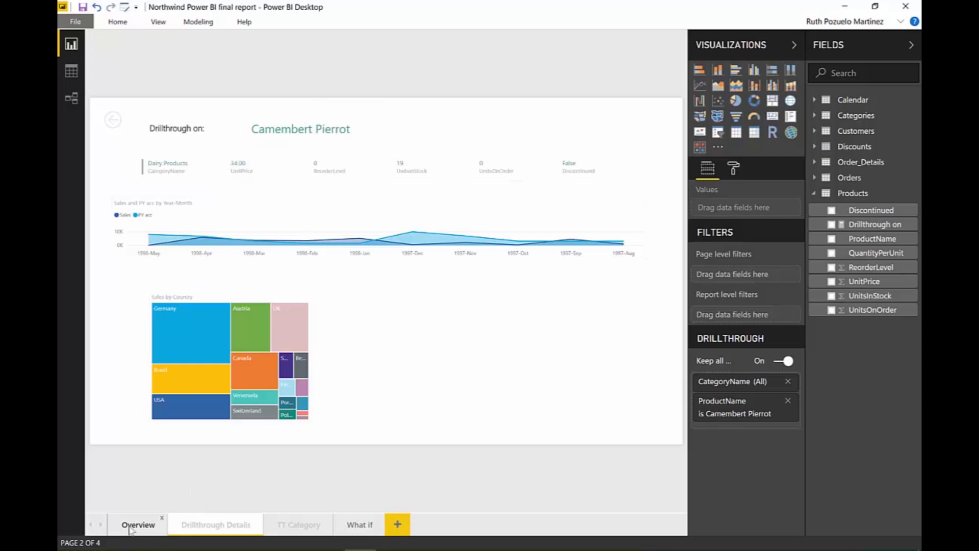
{"action": "left_click", "coordinate": [137, 525]}
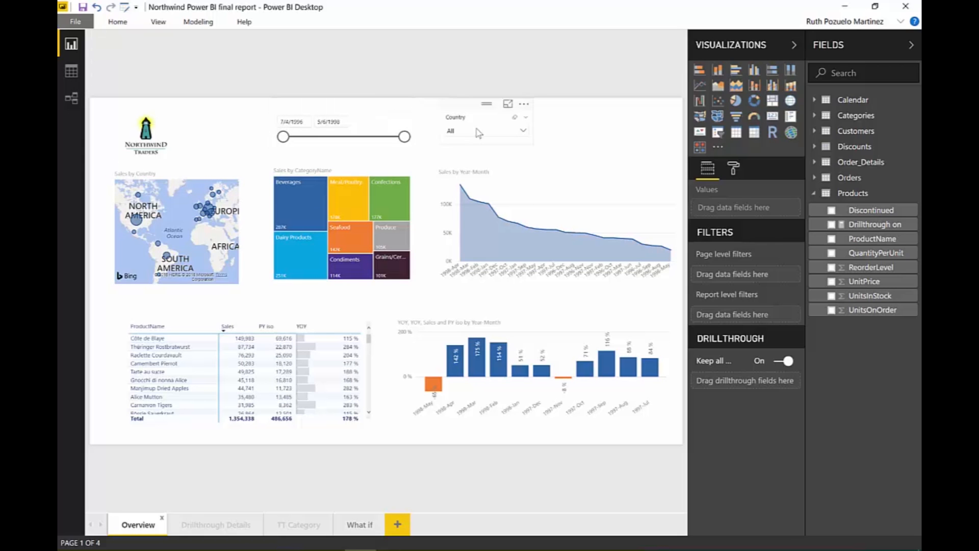
Filter the Overview page to Brazil with the Country slicer.
{"action": "left_click", "coordinate": [523, 130]}
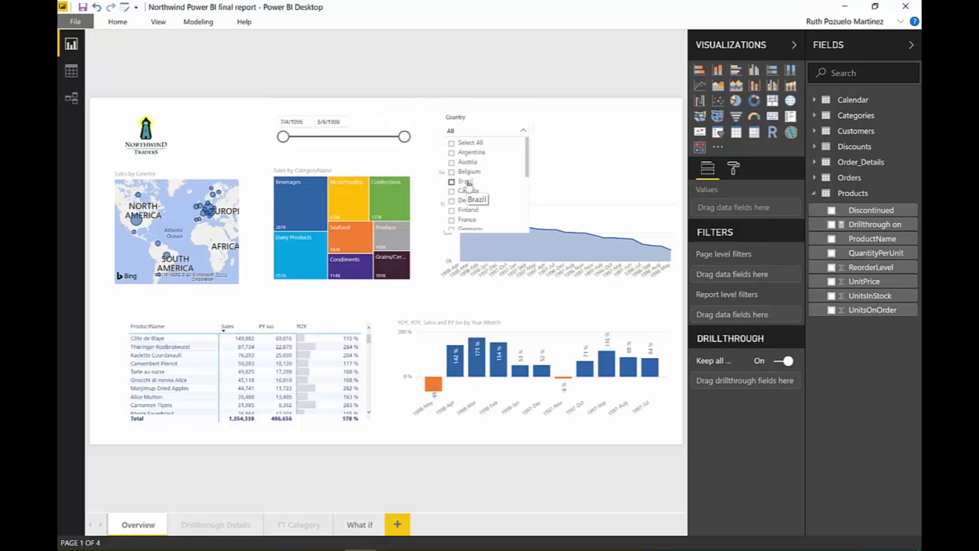
{"action": "left_click", "coordinate": [452, 181]}
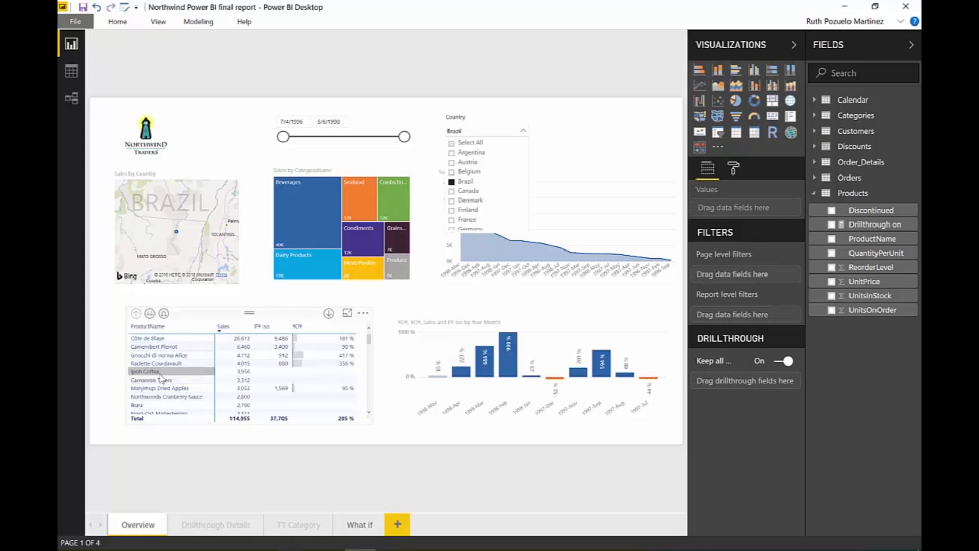
Drill through on Camembert Pierrot carrying the Brazil filter, then return to Overview.
{"action": "right_click", "coordinate": [168, 371]}
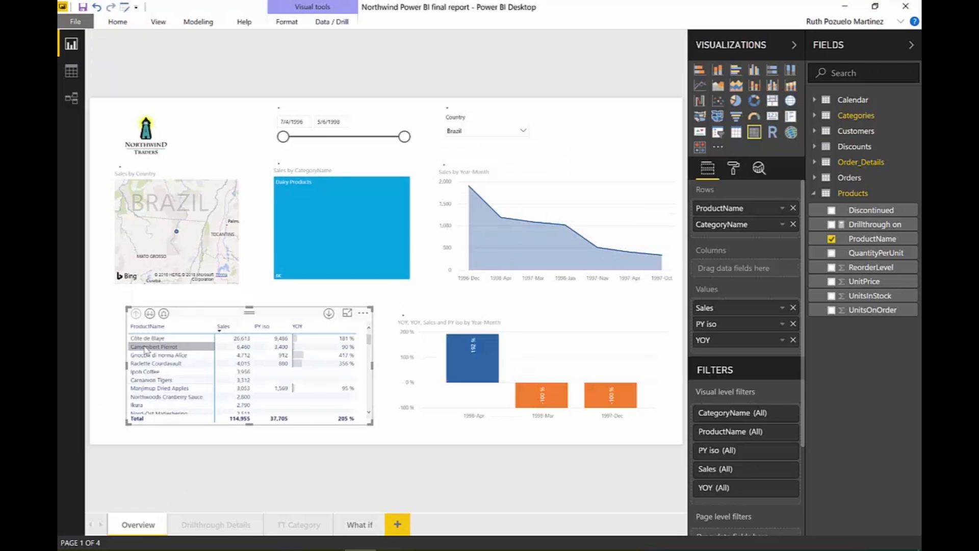
{"action": "right_click", "coordinate": [153, 346]}
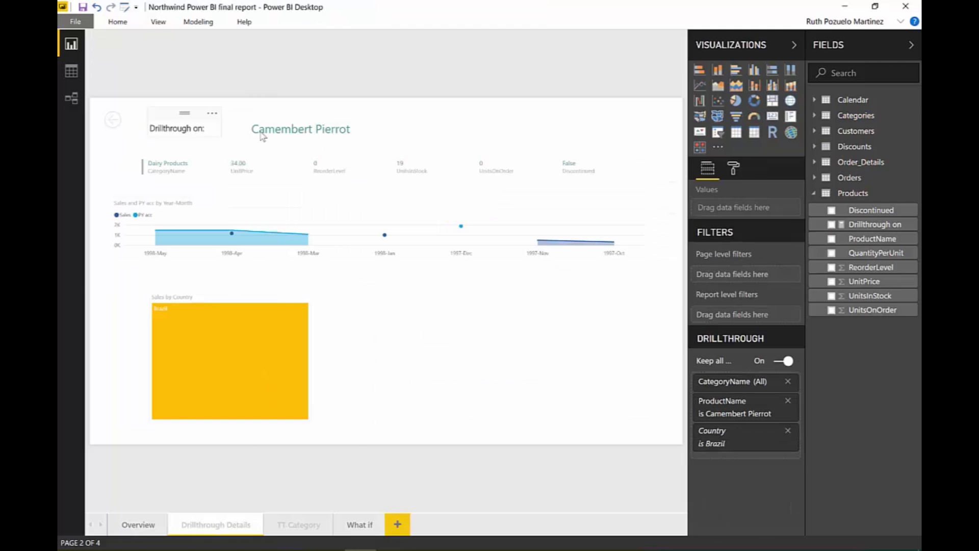
{"action": "left_click", "coordinate": [300, 129]}
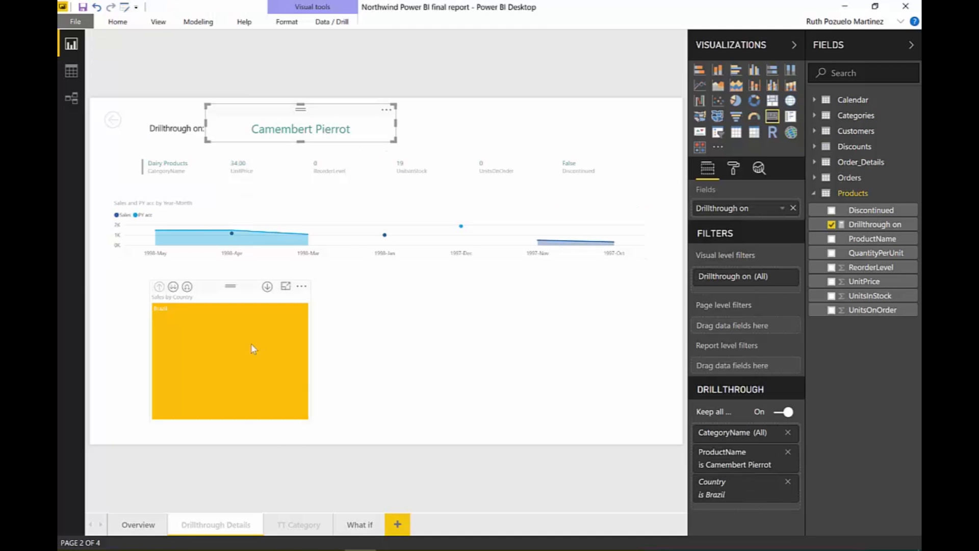
{"action": "mouse_move", "coordinate": [170, 315]}
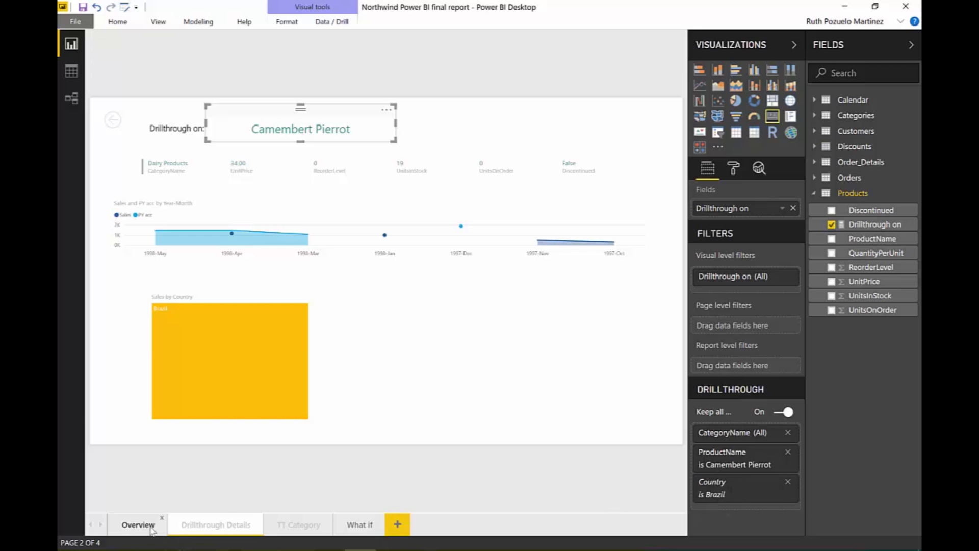
{"action": "left_click", "coordinate": [137, 524]}
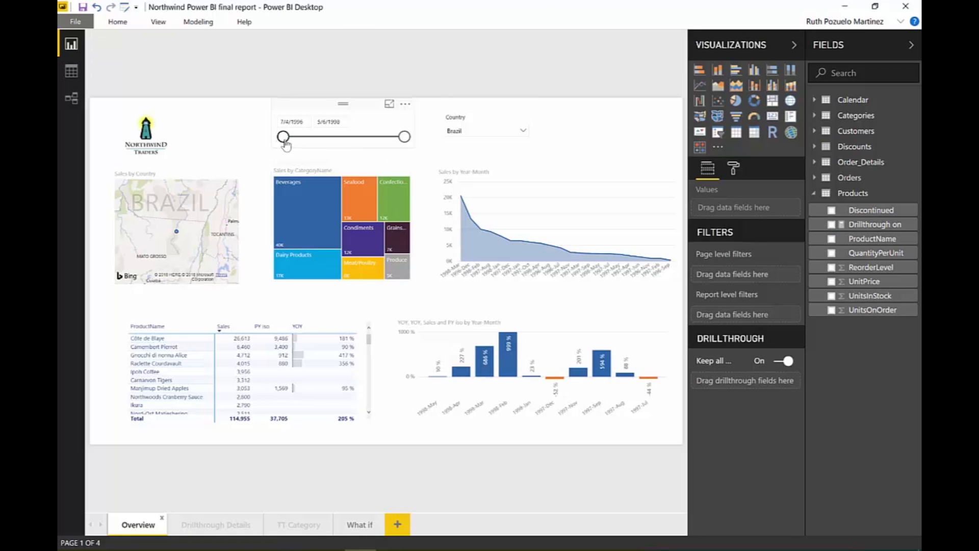
Narrow the date slicer's start and drill through on Camembert Pierrot with the date filter.
{"action": "left_click_drag", "start_coordinate": [283, 136], "coordinate": [366, 136]}
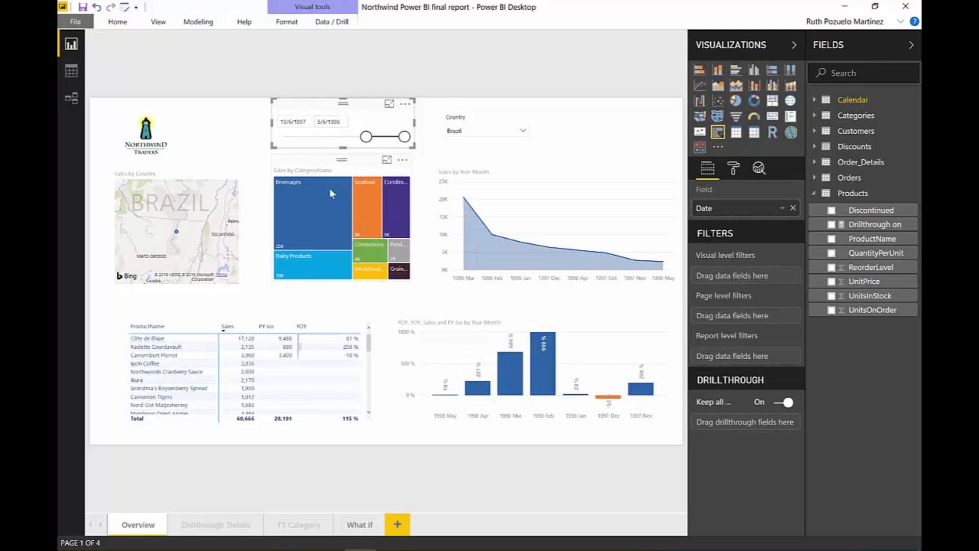
{"action": "left_click", "coordinate": [156, 345]}
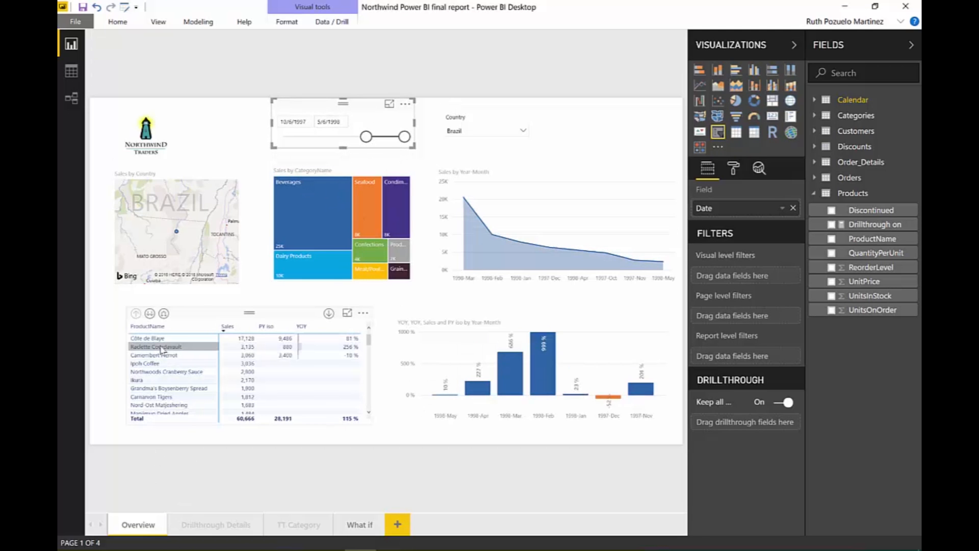
{"action": "right_click", "coordinate": [155, 346]}
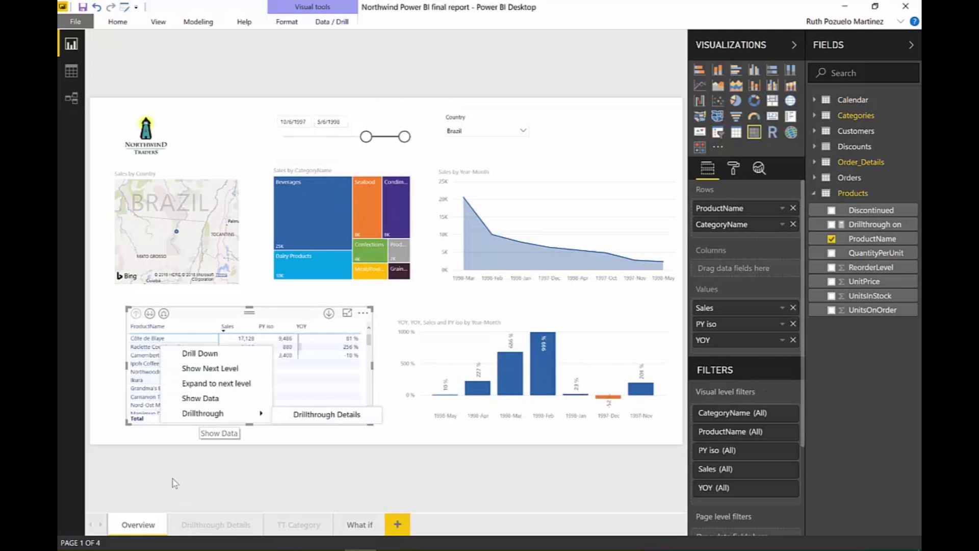
{"action": "left_click", "coordinate": [327, 414]}
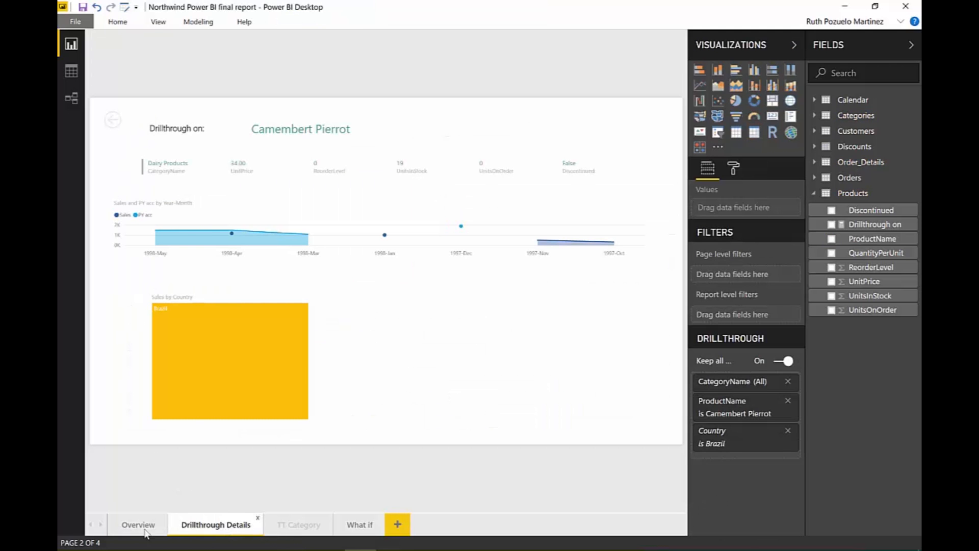
{"action": "left_click", "coordinate": [138, 525]}
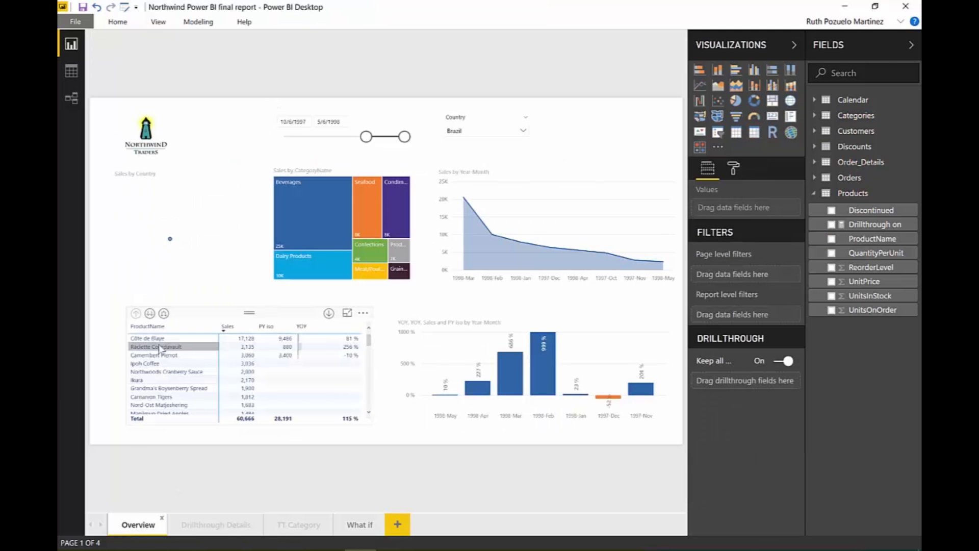
Review the passed filters on Drillthrough Details — product, Brazil, date from 6 October 1997 — then return to Overview.
{"action": "right_click", "coordinate": [156, 349]}
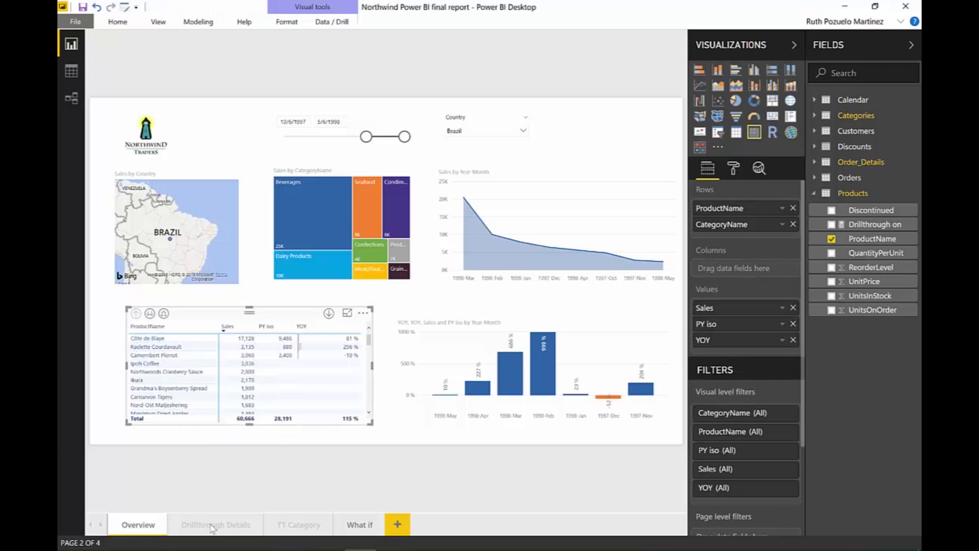
{"action": "left_click", "coordinate": [215, 524]}
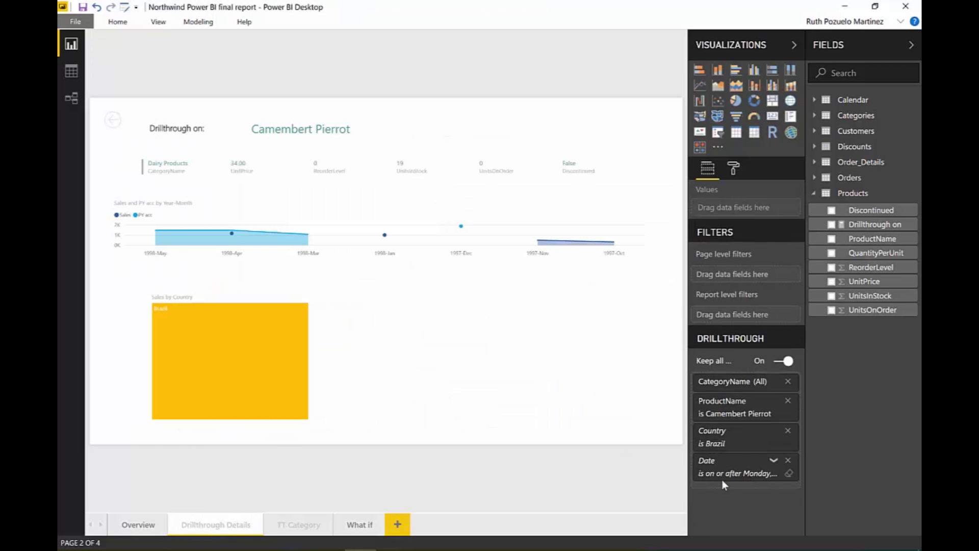
{"action": "mouse_move", "coordinate": [736, 472]}
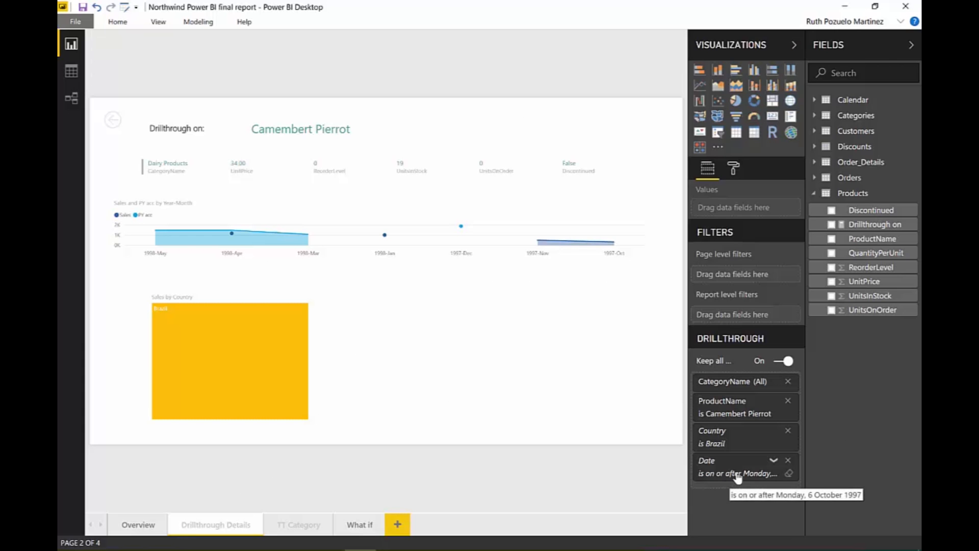
{"action": "mouse_move", "coordinate": [747, 477]}
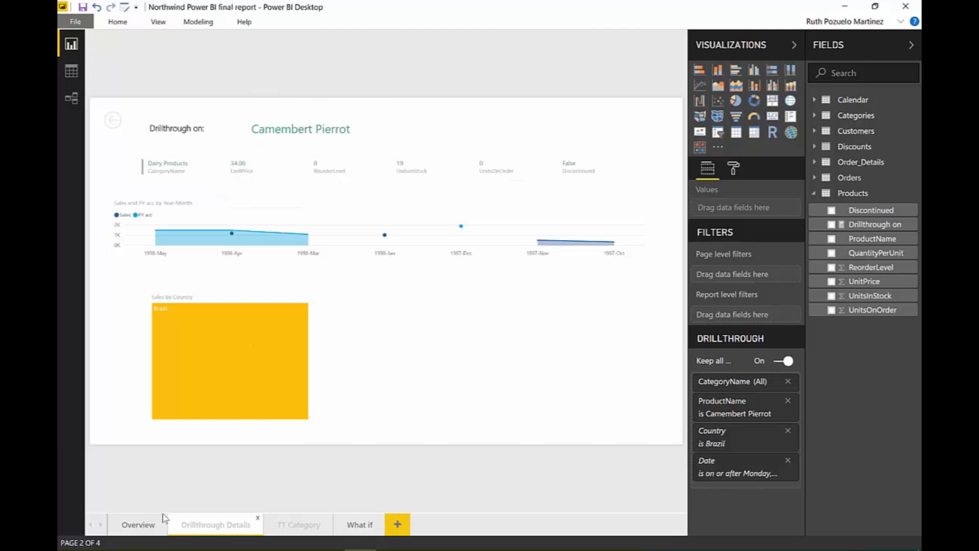
{"action": "left_click", "coordinate": [138, 524]}
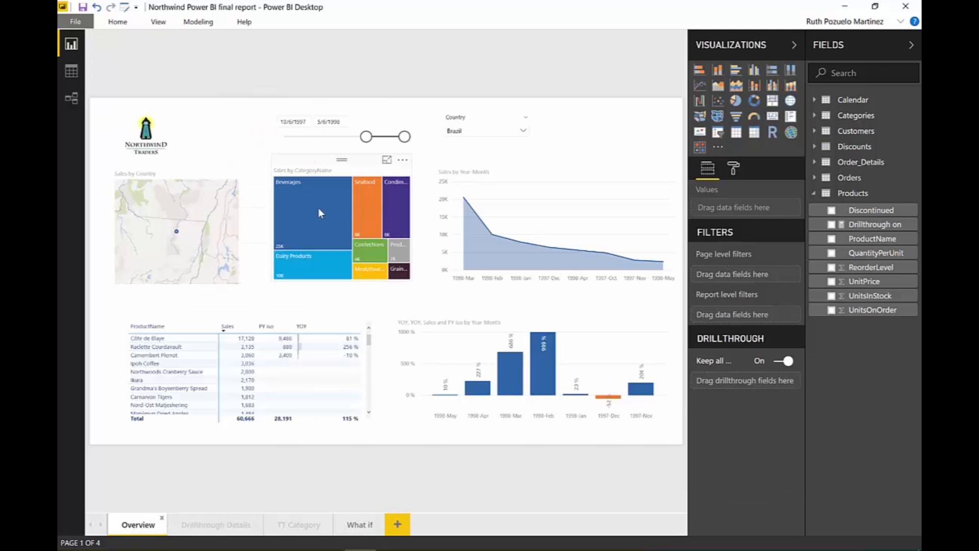
Drill through on the Beverages treemap tile, carrying Brazil and the date filter, then return to Overview.
{"action": "right_click", "coordinate": [312, 225]}
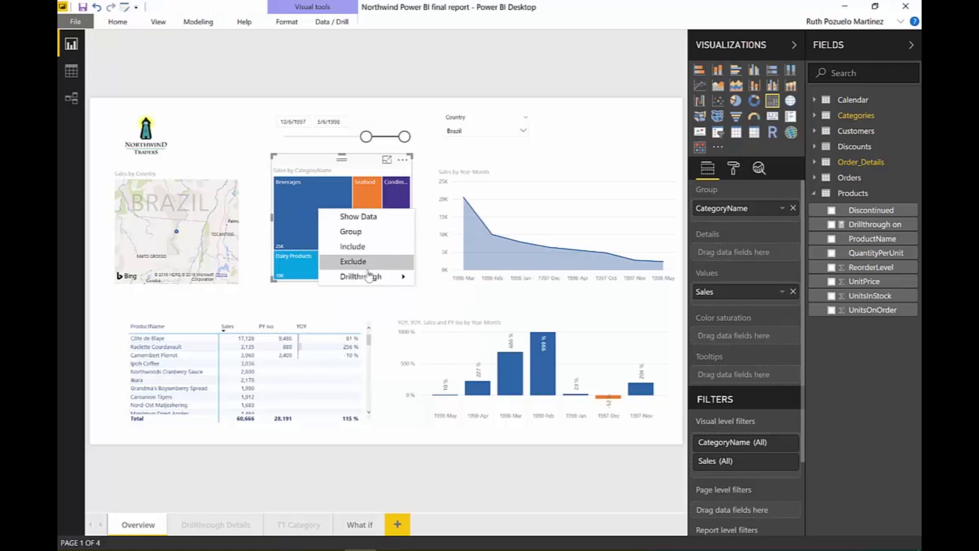
{"action": "left_click", "coordinate": [361, 276]}
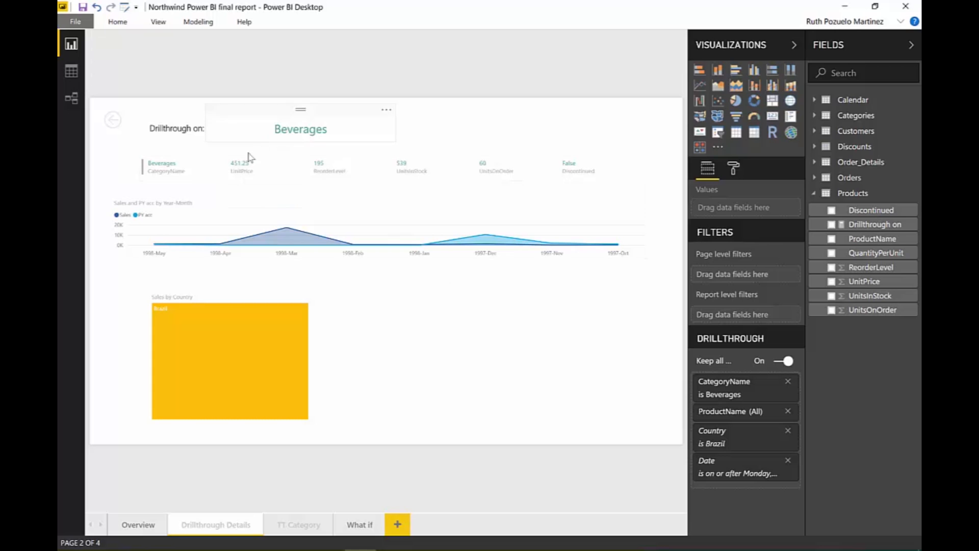
{"action": "mouse_move", "coordinate": [732, 401]}
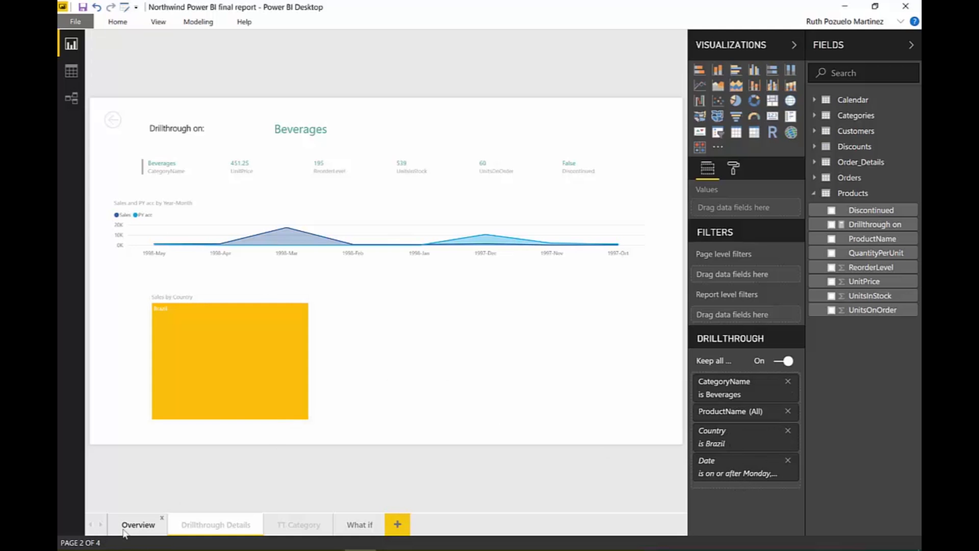
{"action": "left_click", "coordinate": [138, 524]}
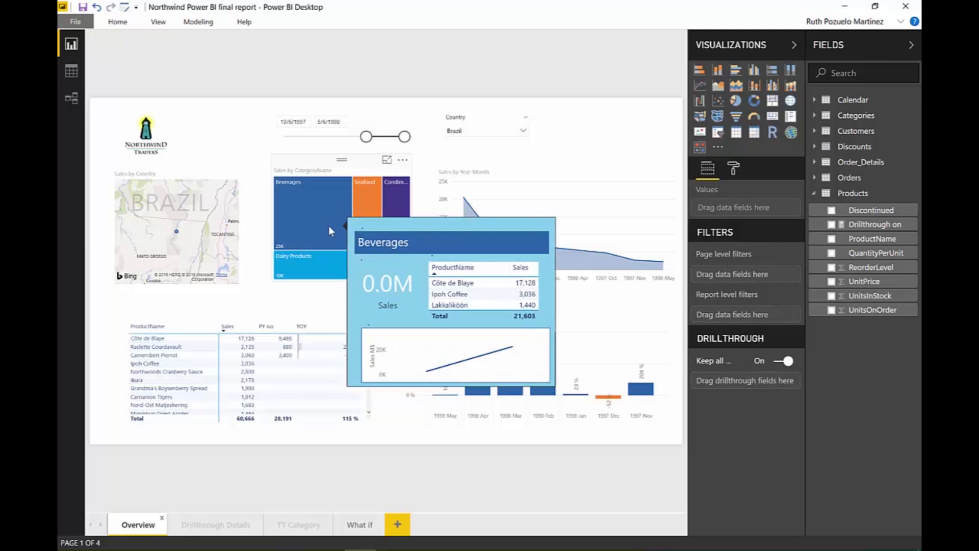
{"action": "mouse_move", "coordinate": [359, 199]}
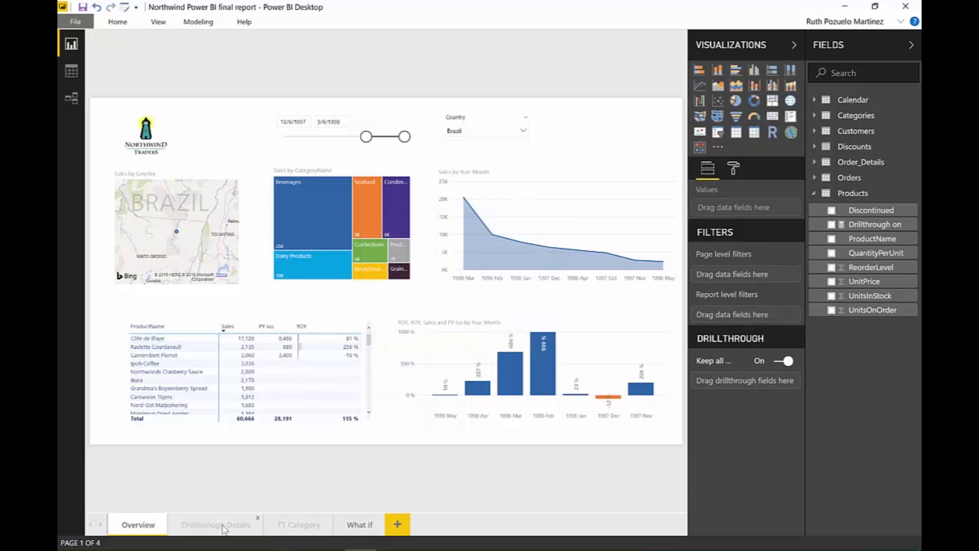
{"action": "left_click", "coordinate": [215, 524]}
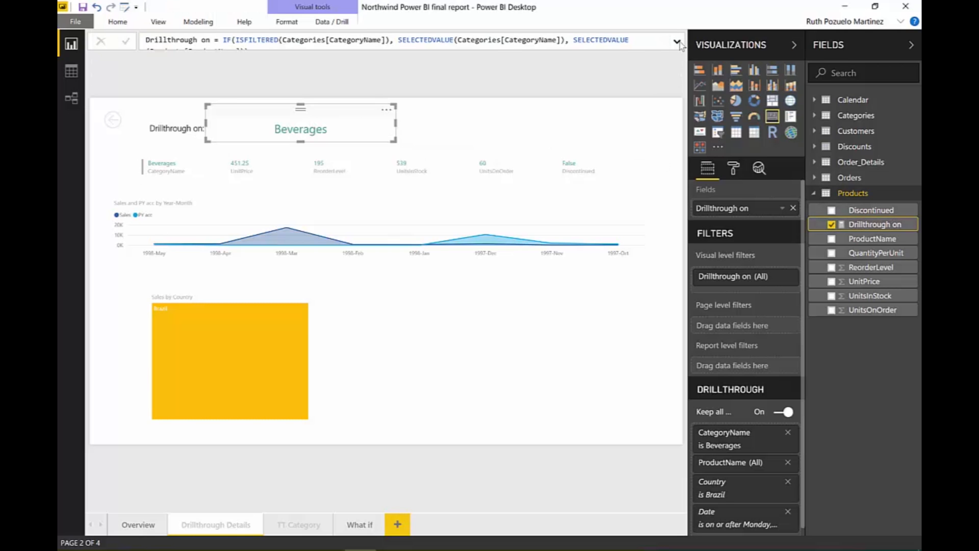
{"action": "left_click", "coordinate": [675, 42]}
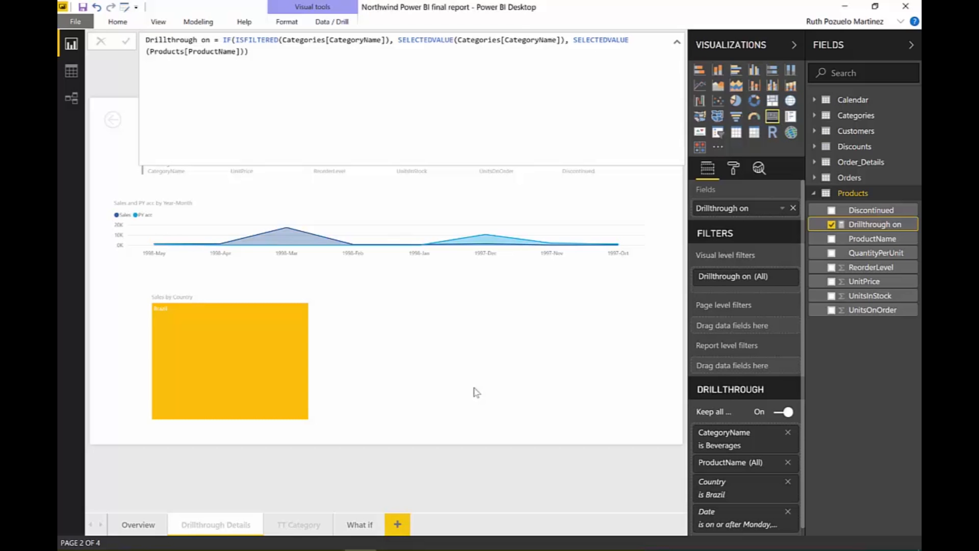
{"action": "mouse_move", "coordinate": [580, 150]}
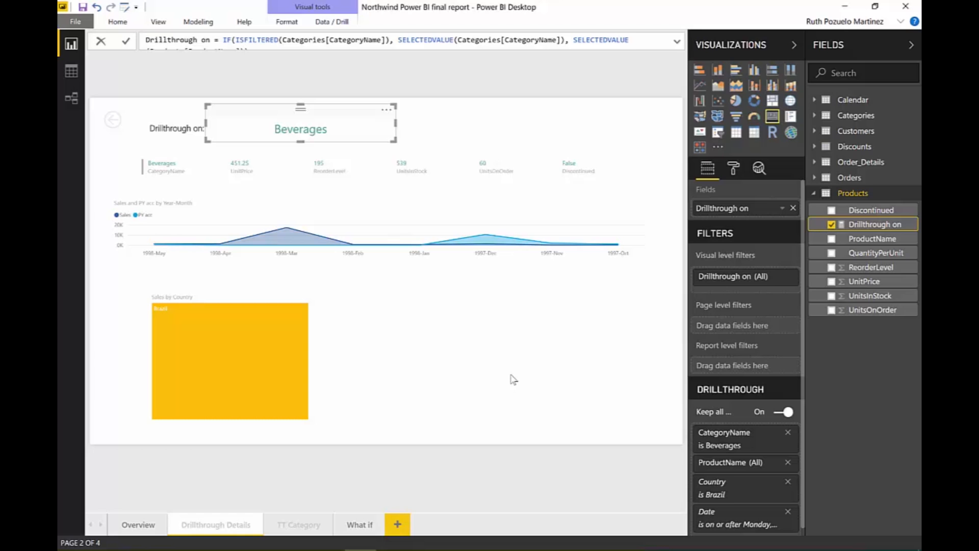
{"action": "mouse_move", "coordinate": [540, 365]}
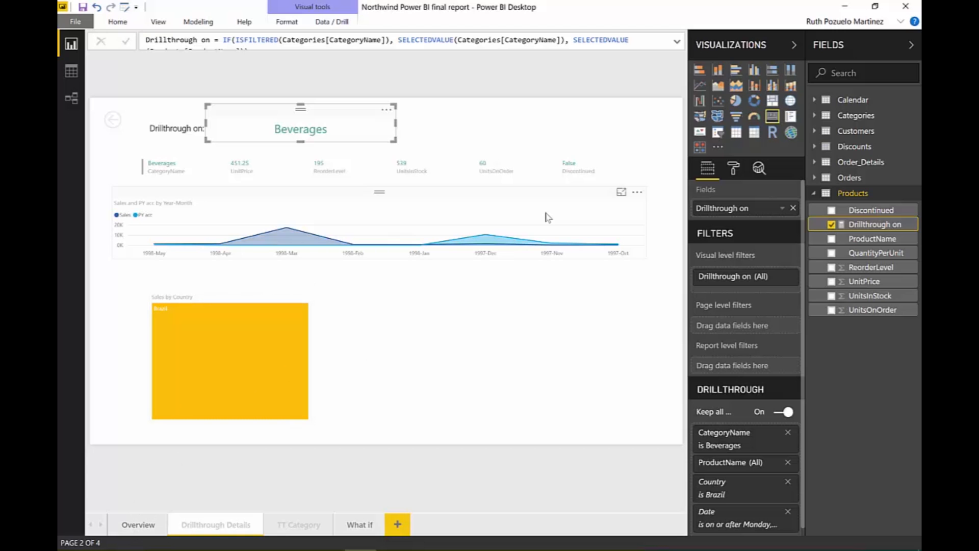
{"action": "left_click", "coordinate": [138, 524]}
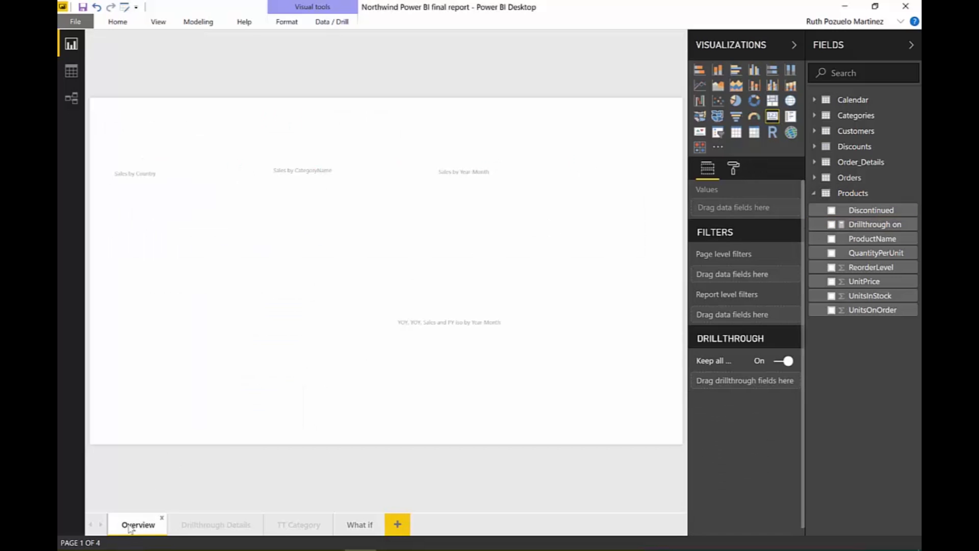